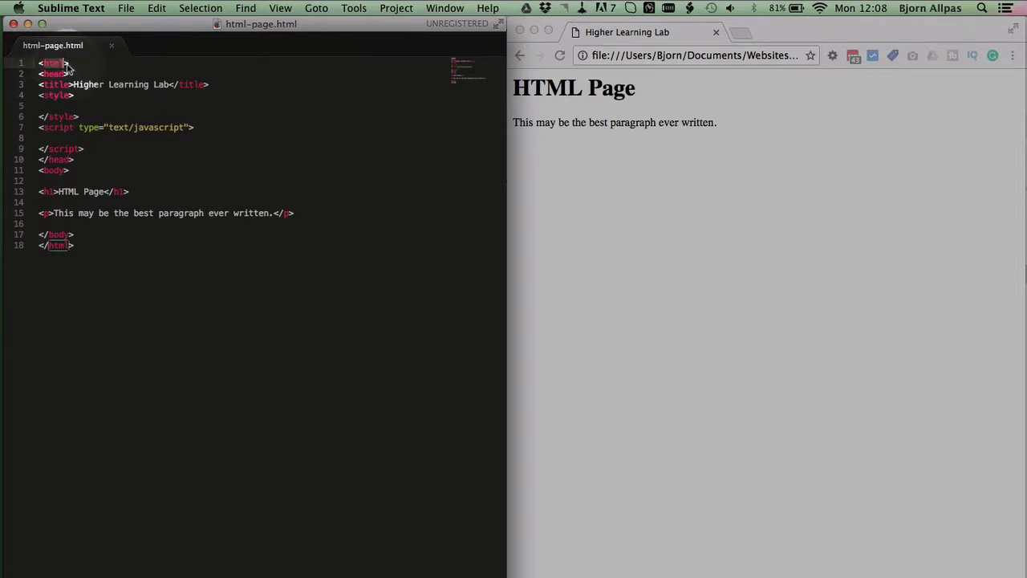
pyautogui.moveTo(91, 63)
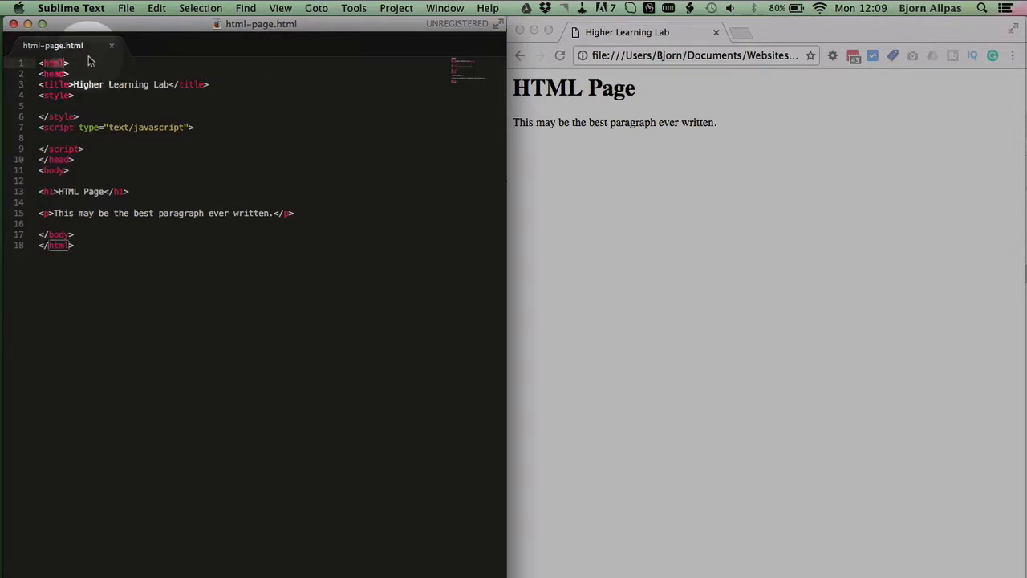